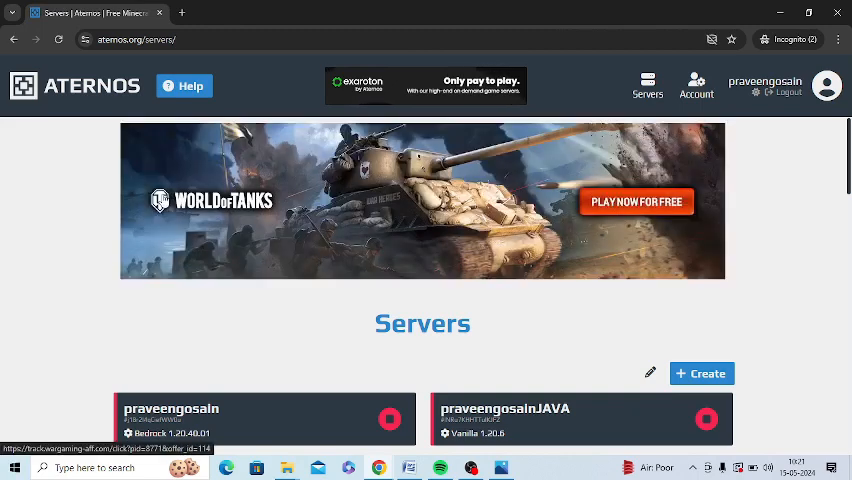
mouse_move(428, 381)
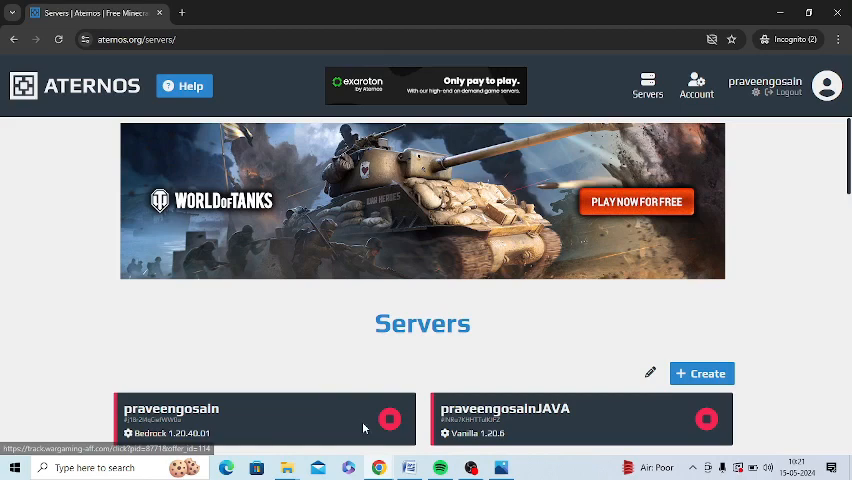
mouse_move(302, 423)
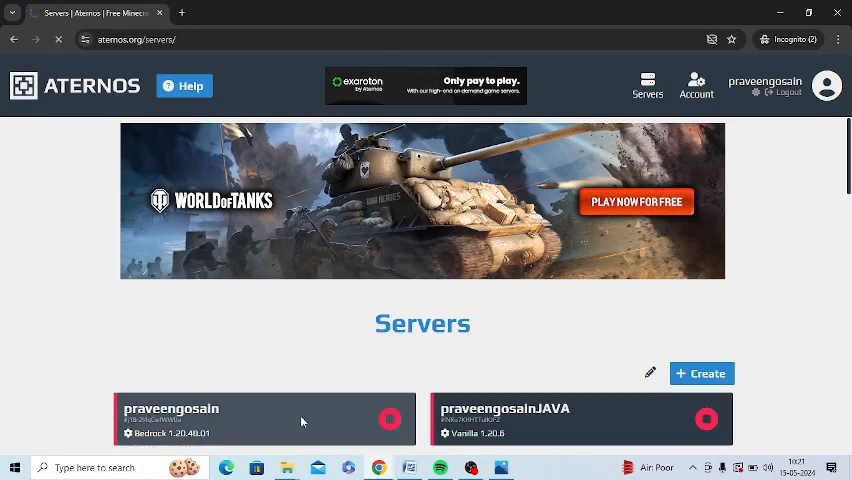
Open the Bedrock server and scroll down to its Software section.
left_click(265, 418)
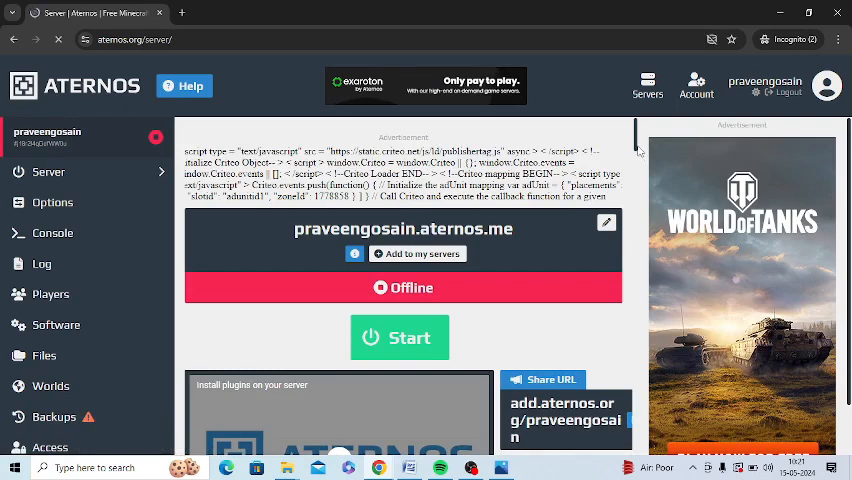
scroll("down", 3)
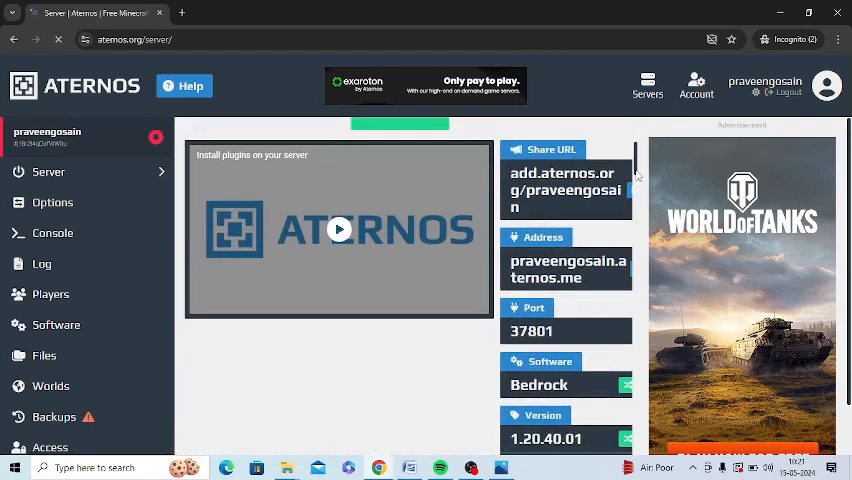
scroll("down", 3)
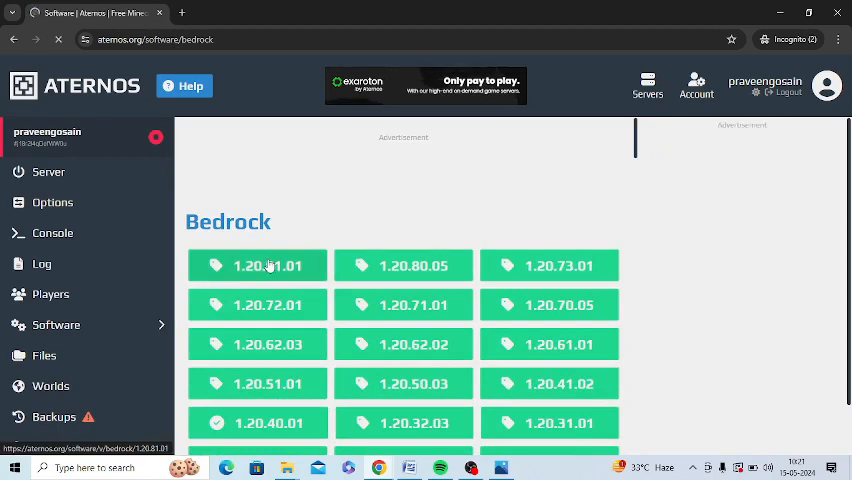
Select Bedrock version 1.20.81.01 and highlight its version number.
left_click(257, 265)
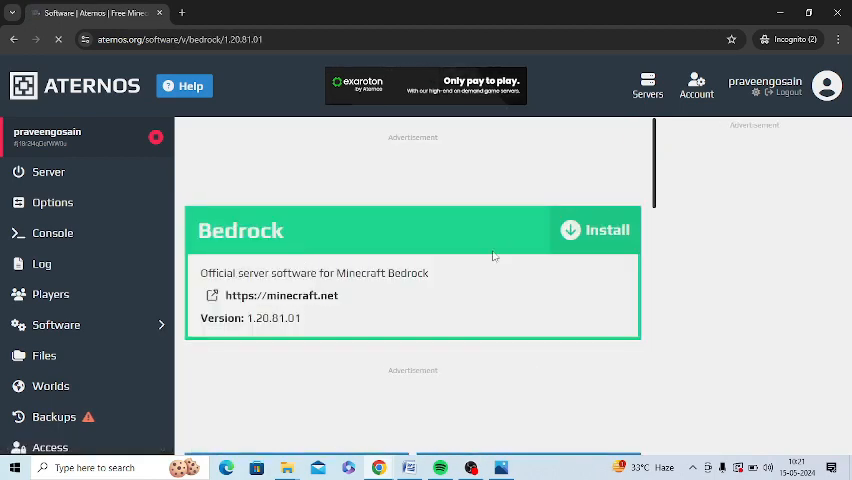
double_click(272, 320)
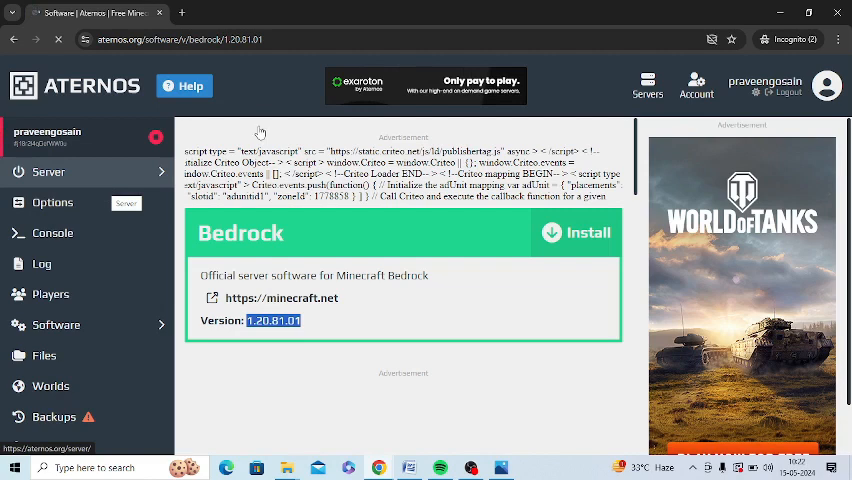
mouse_move(270, 131)
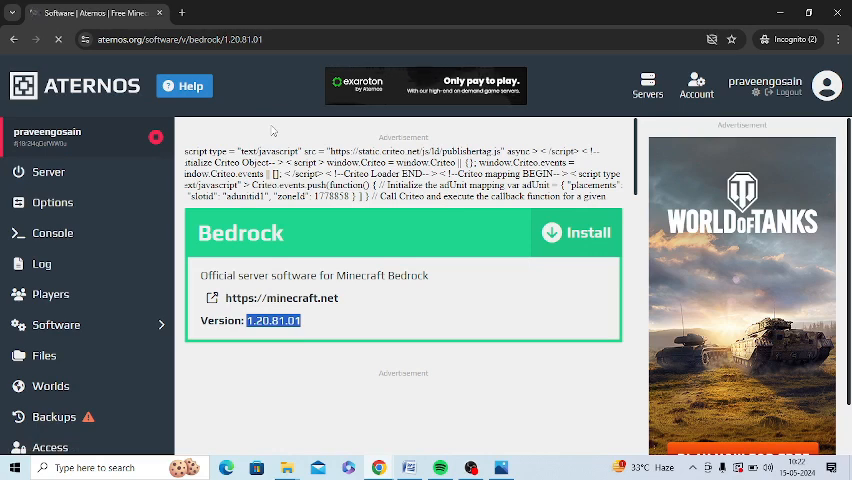
mouse_move(334, 335)
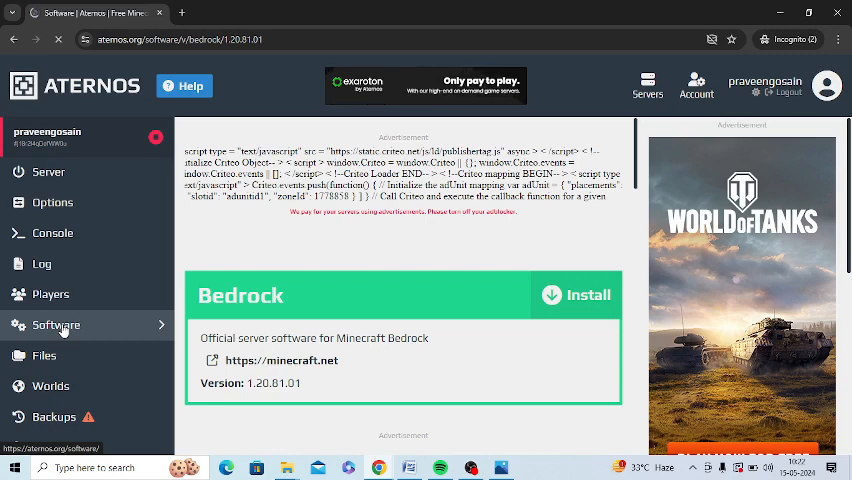
Go to the Software overview and scroll down to the Forge tile.
left_click(56, 324)
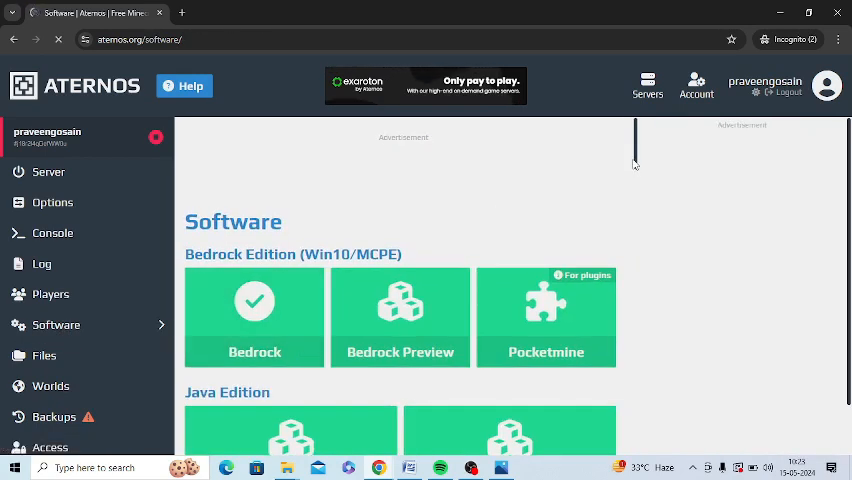
scroll("down", 3)
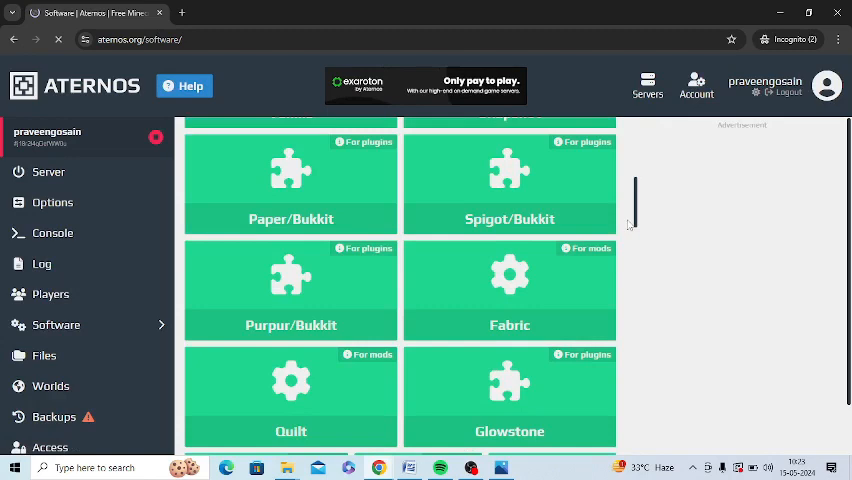
scroll("down", 3)
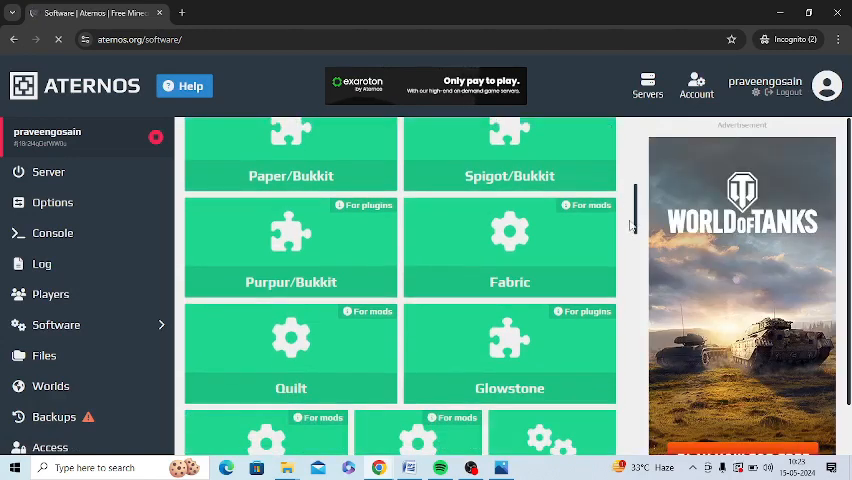
scroll("down", 3)
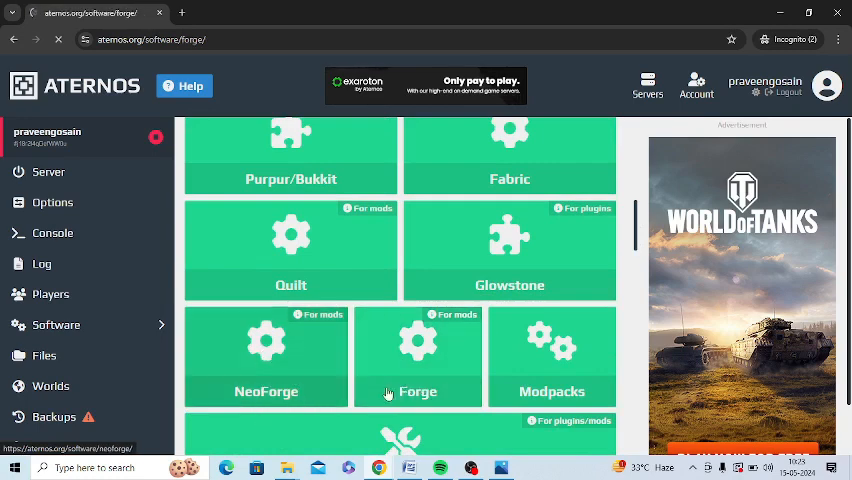
View Forge 1.20.6 (50.0.20) details, then return to the servers list.
left_click(418, 357)
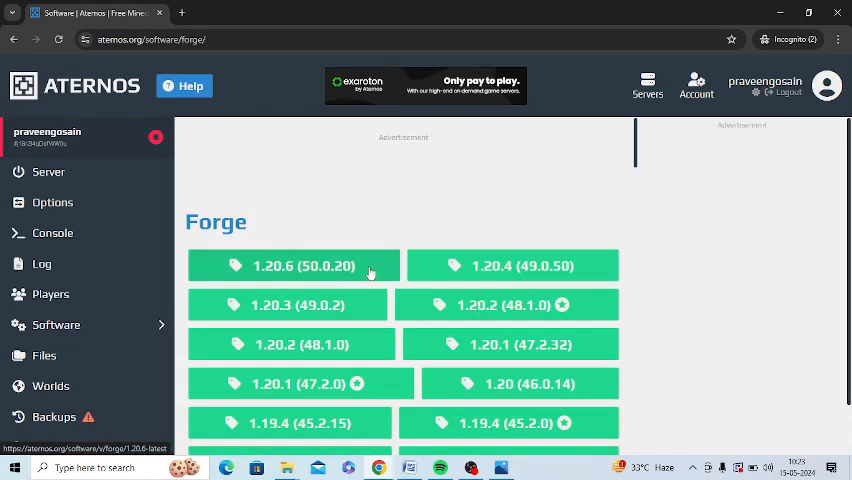
mouse_move(252, 275)
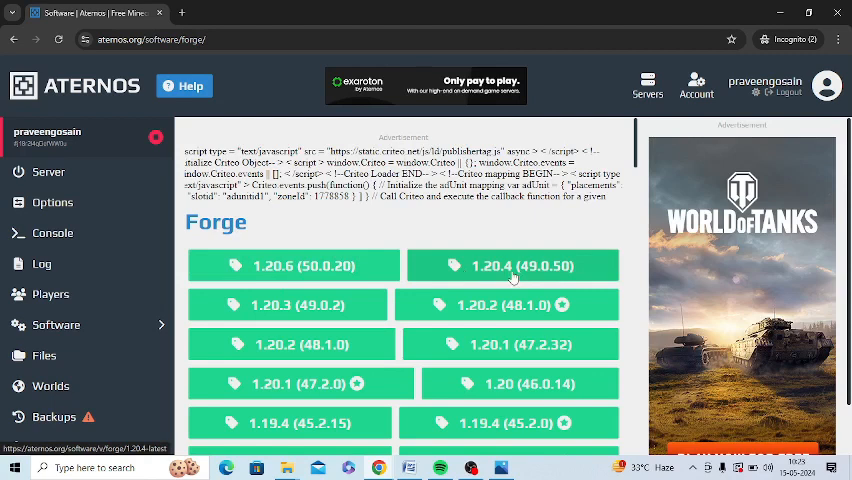
mouse_move(337, 265)
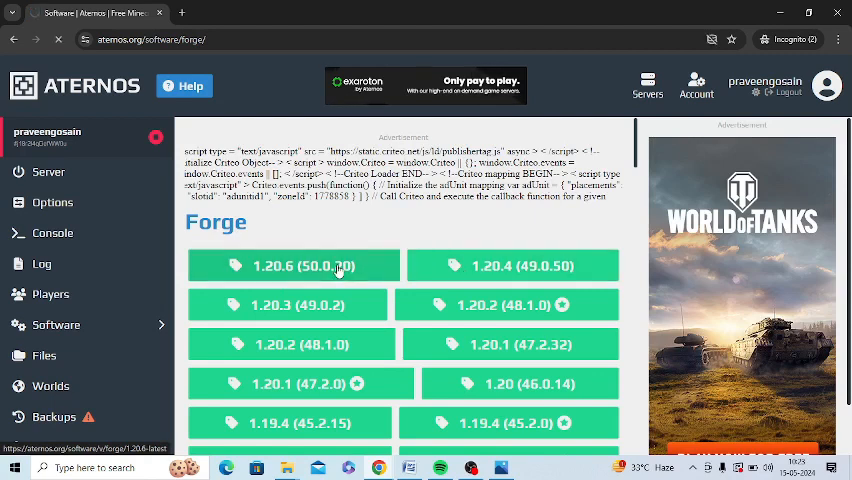
left_click(301, 265)
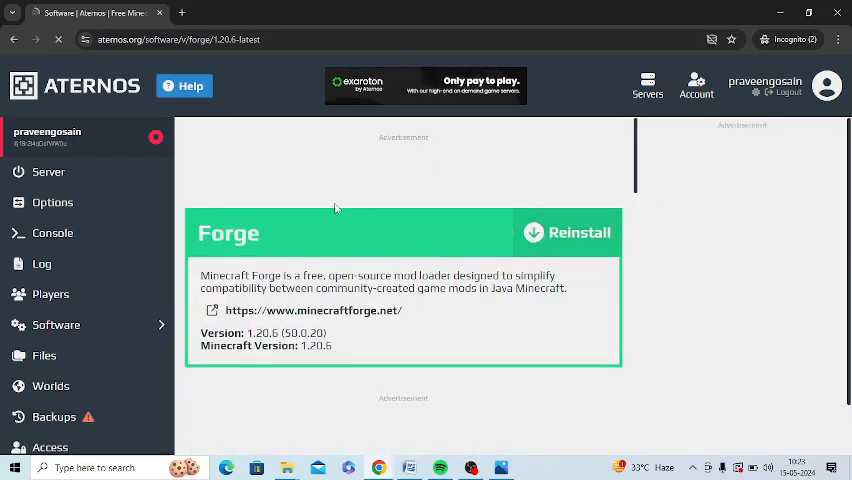
left_click(647, 85)
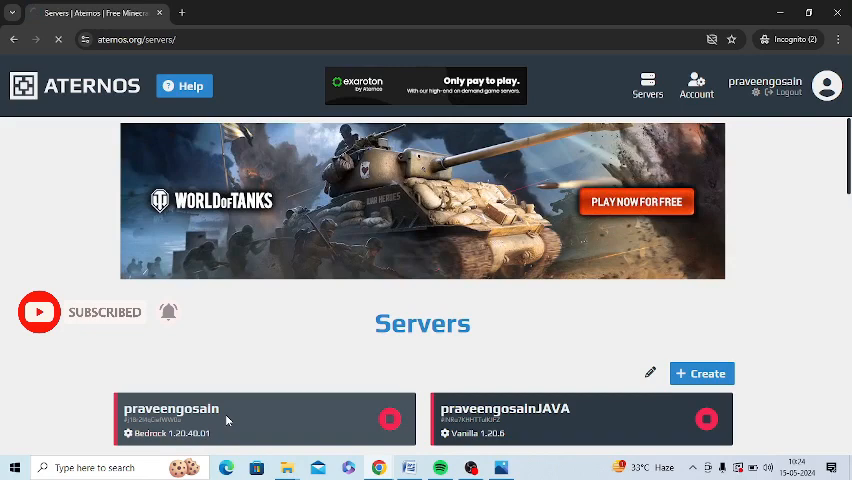
Open the Bedrock server and view its files.
left_click(265, 418)
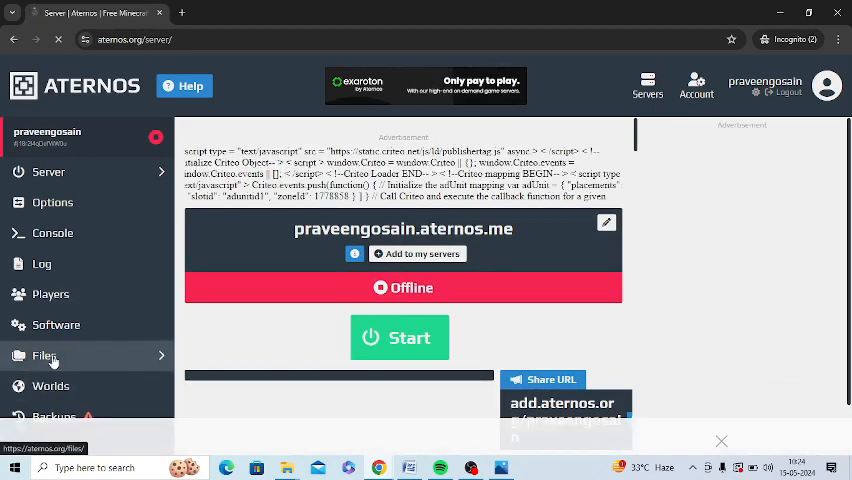
left_click(44, 355)
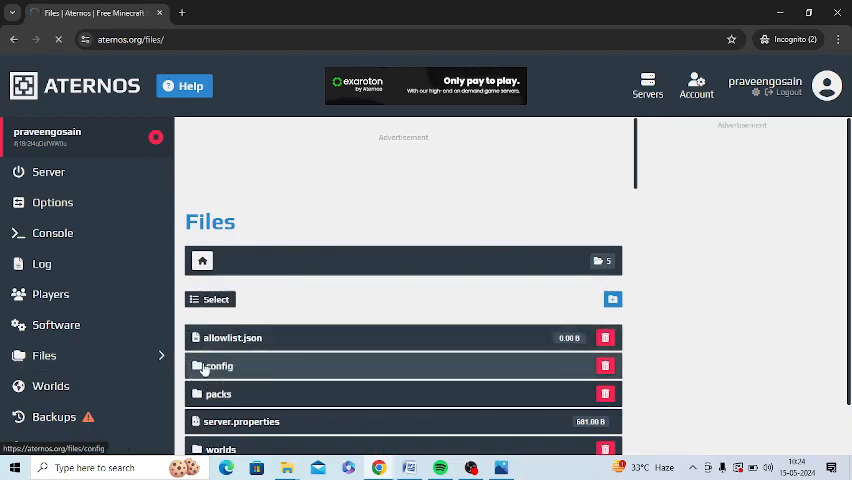
Open the config folder and delete its default folder.
left_click(216, 365)
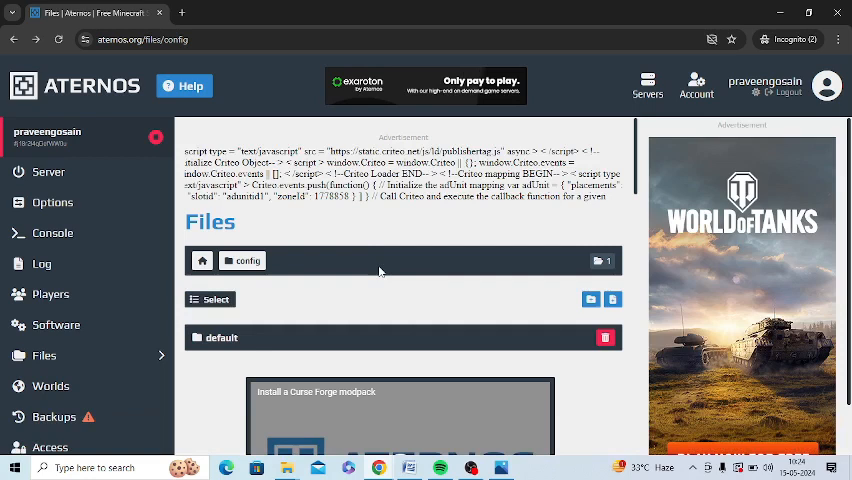
mouse_move(282, 300)
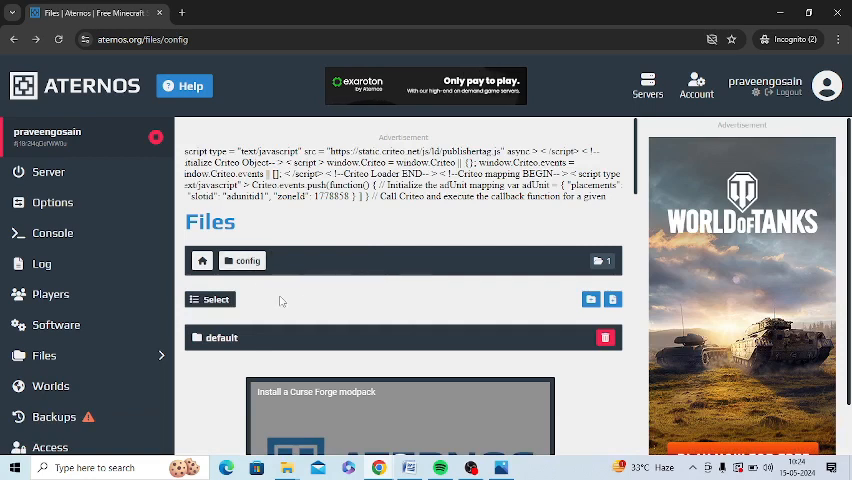
left_click(210, 299)
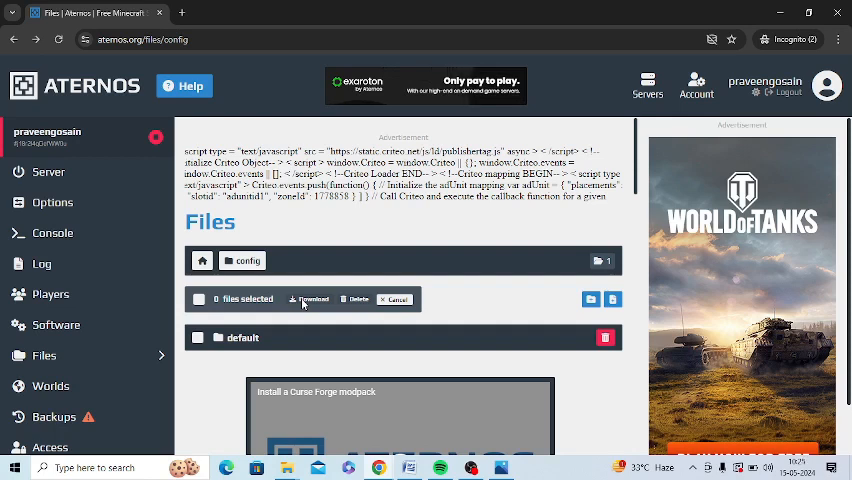
mouse_move(358, 303)
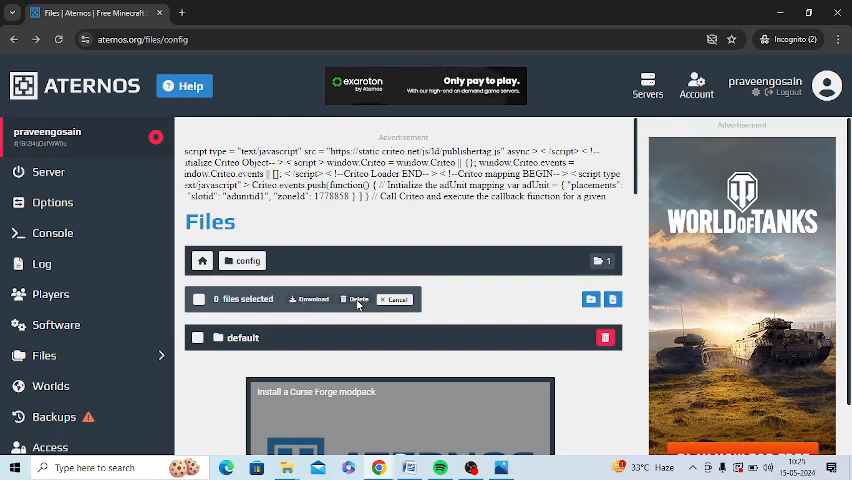
mouse_move(350, 303)
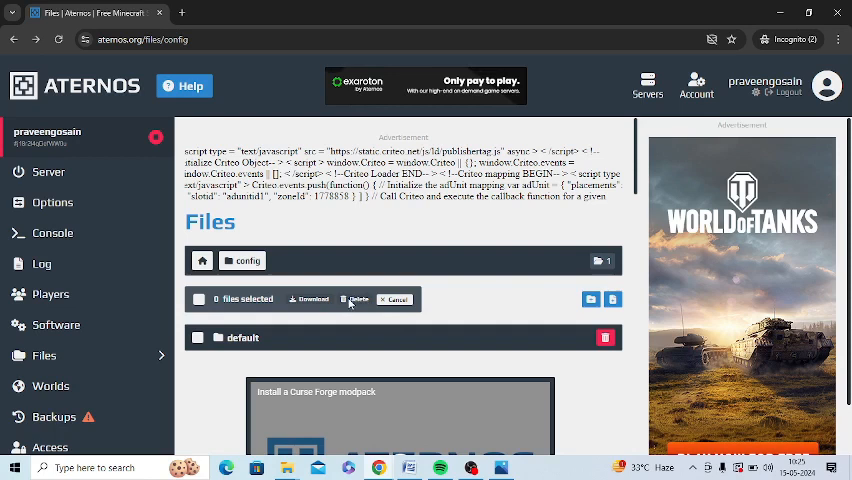
left_click(394, 299)
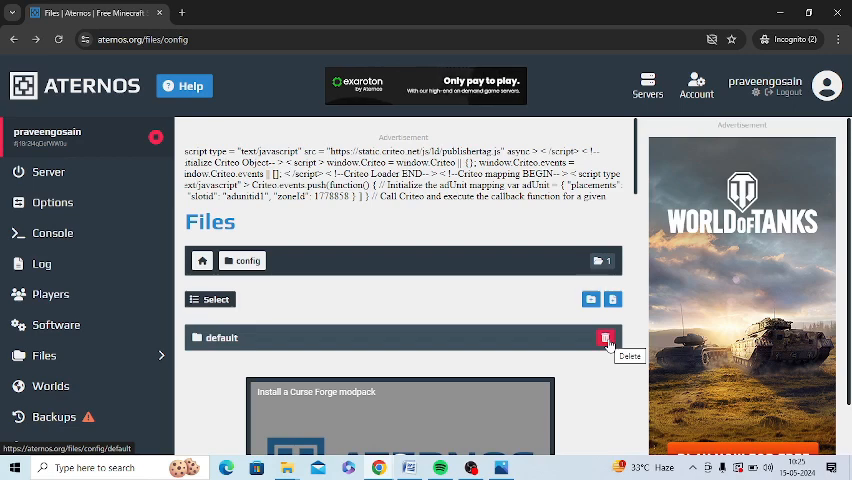
left_click(48, 171)
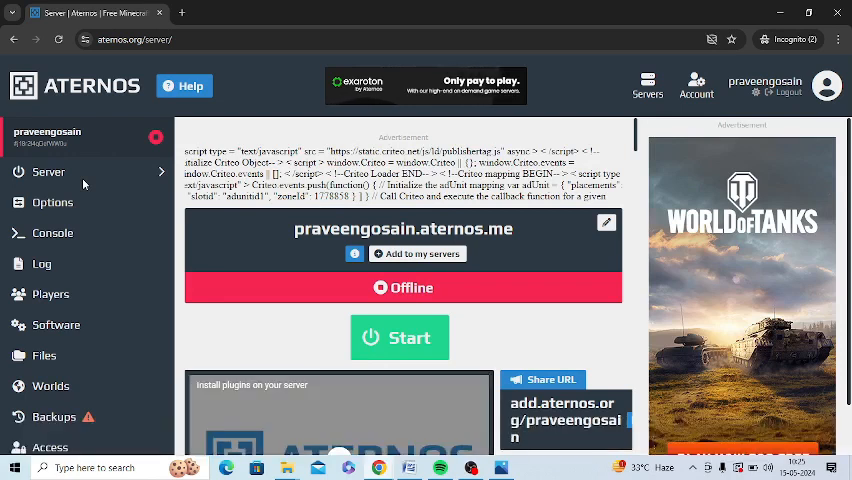
mouse_move(170, 308)
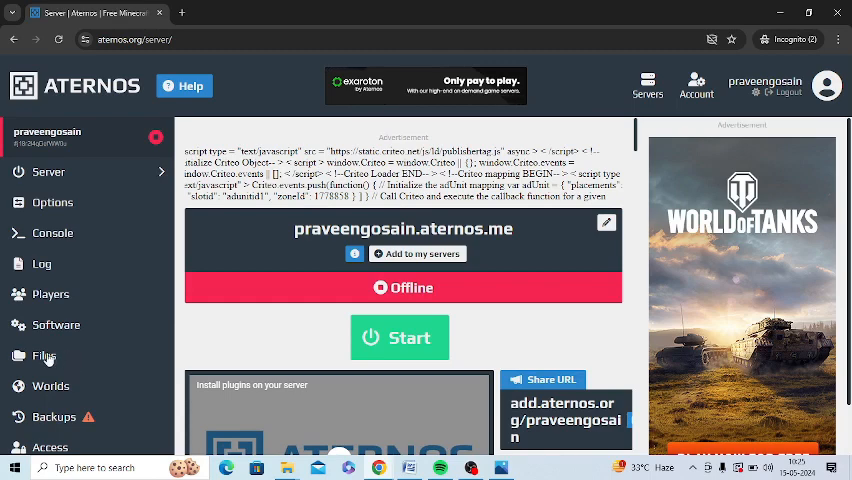
Revisit the file list, then go to the Software page showing Bedrock installed.
left_click(44, 355)
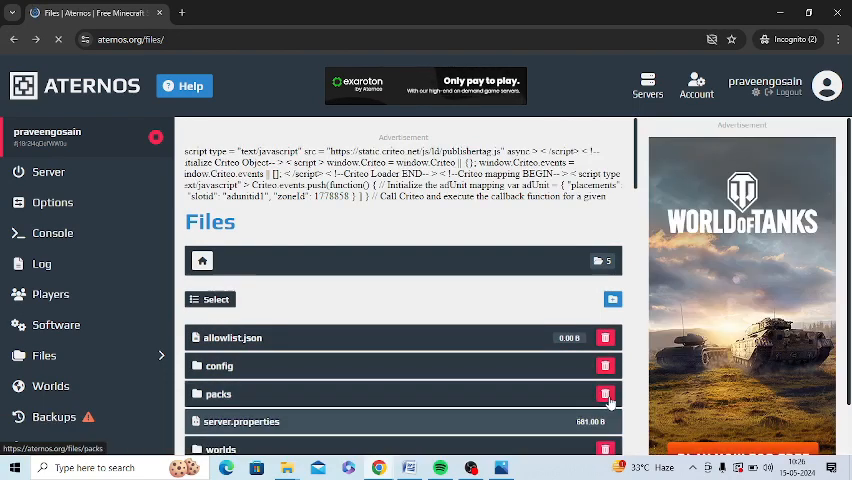
mouse_move(605, 393)
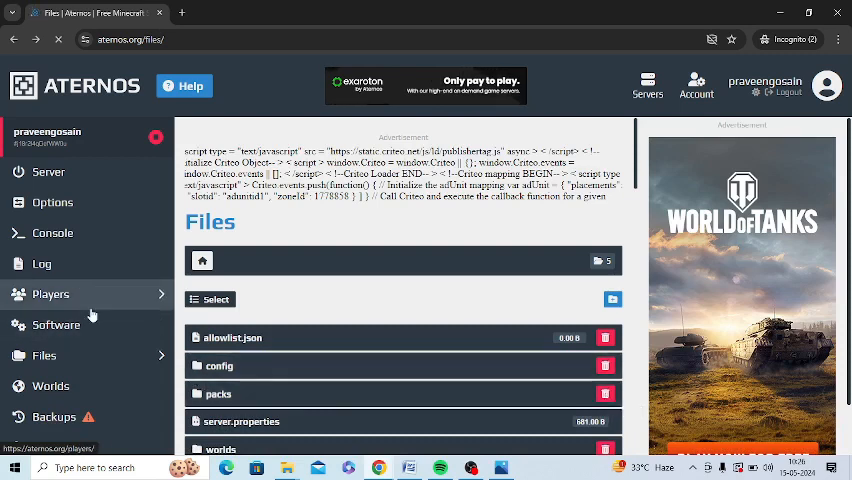
left_click(56, 324)
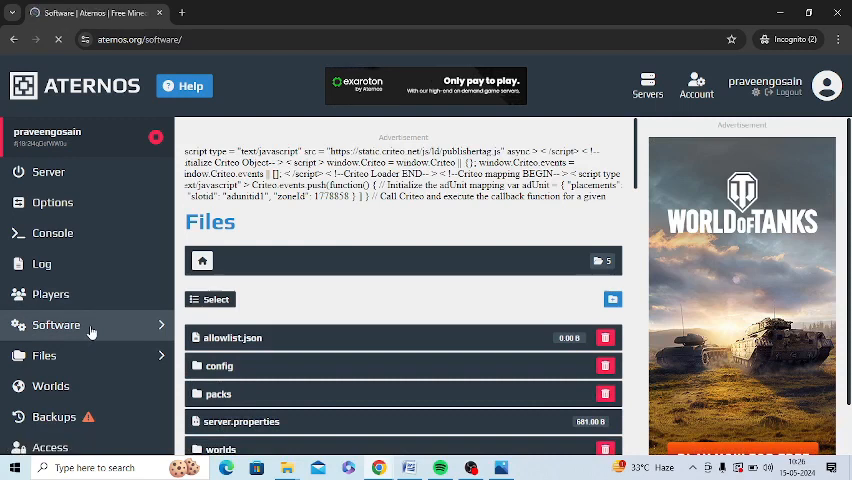
left_click(56, 324)
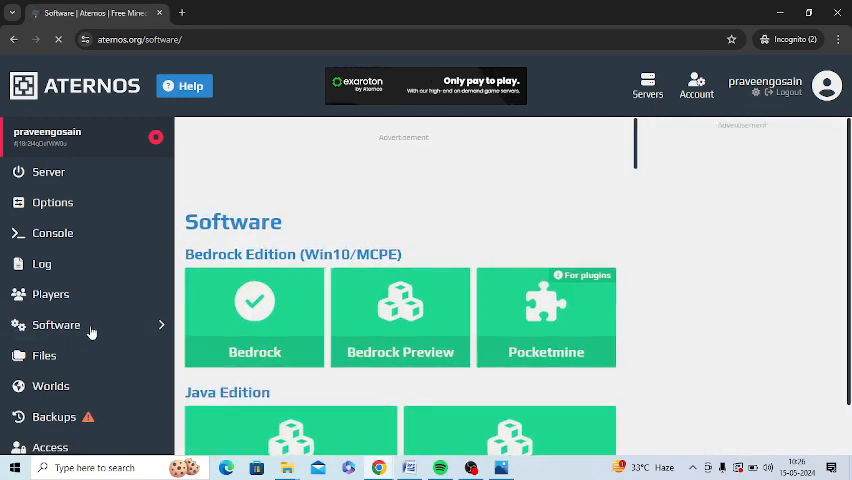